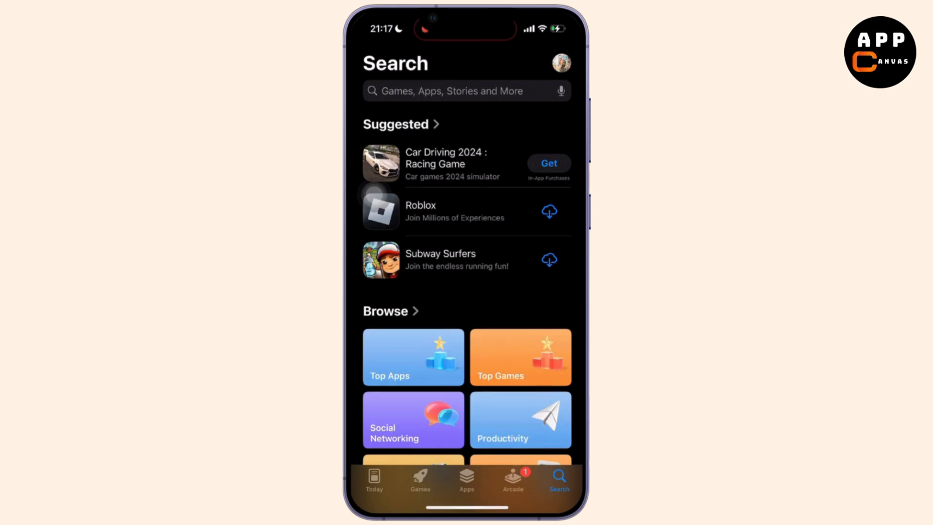
- Open the Account sheet from the profile picture on the Search screen
left_click(560, 62)
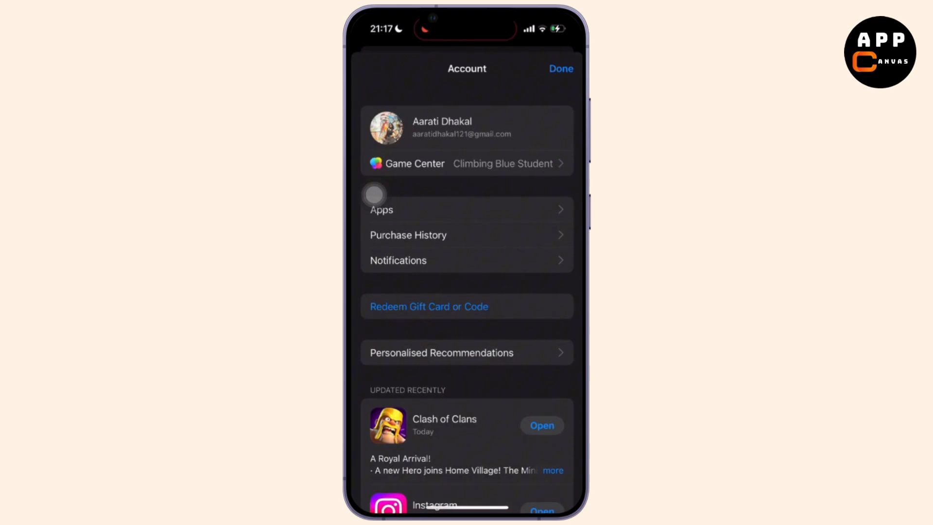
- Reach the Add Payment form via Account Settings and Manage Payments, with Credit/Debit Card selected
left_click(467, 126)
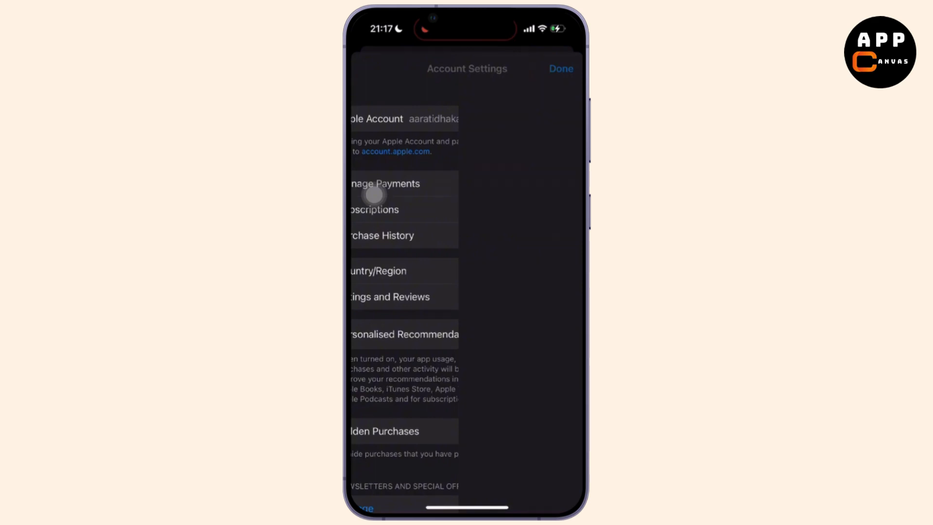
left_click(386, 183)
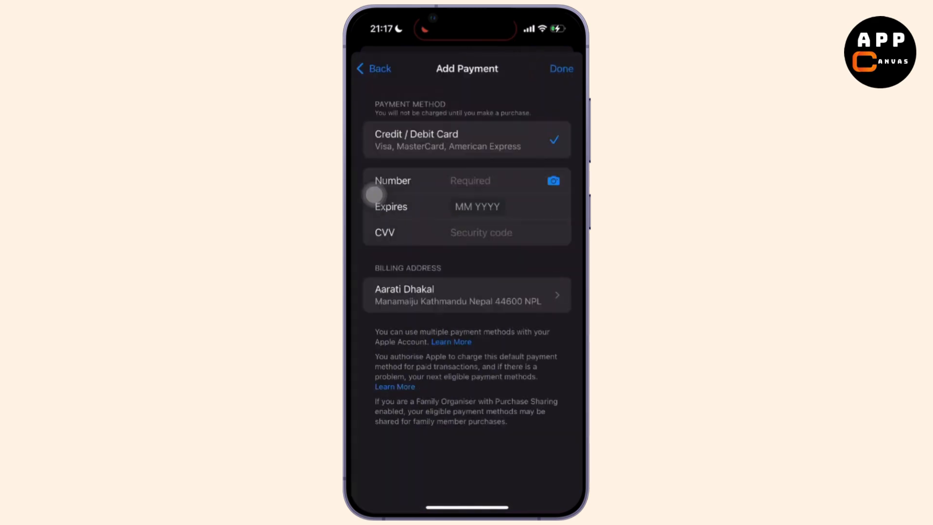